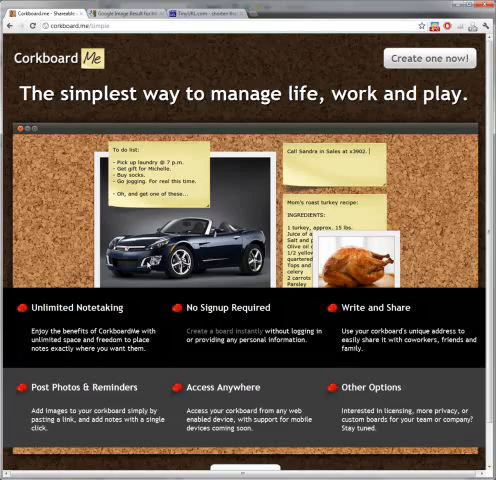
{"action": "mouse_move", "coordinate": [311, 244]}
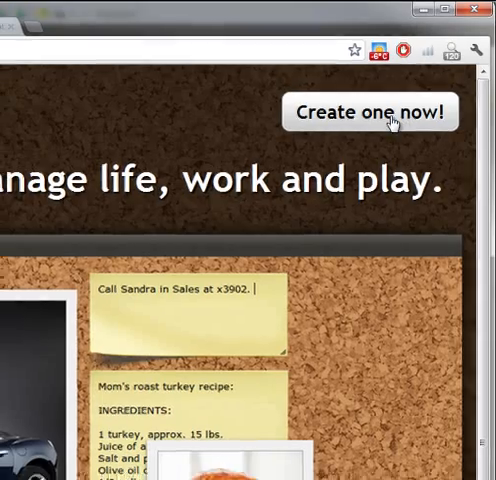
Create a new corkboard and write 'This is a new note.' on its first sticky note.
{"action": "left_click", "coordinate": [370, 111]}
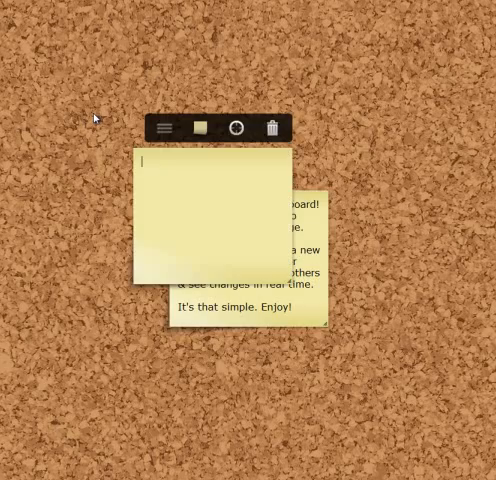
{"action": "mouse_move", "coordinate": [122, 110]}
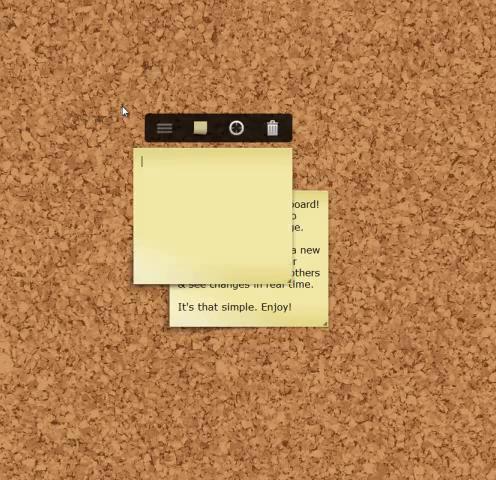
{"action": "type", "text": "This is a new"}
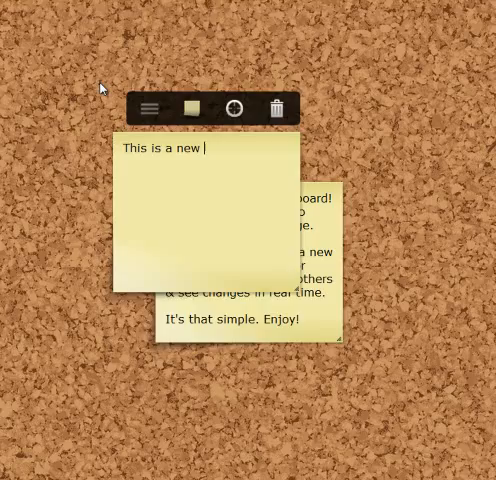
{"action": "type", "text": "note."}
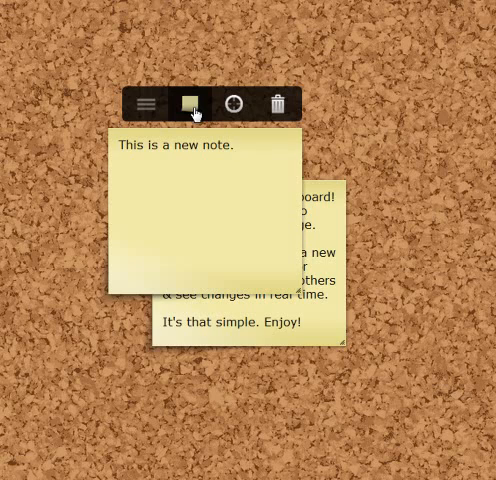
Turn the new note purple, then cancel its deletion so it stays.
{"action": "left_click", "coordinate": [190, 104]}
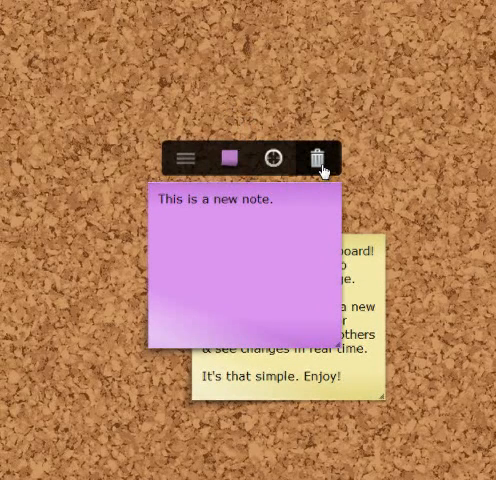
{"action": "left_click", "coordinate": [322, 158]}
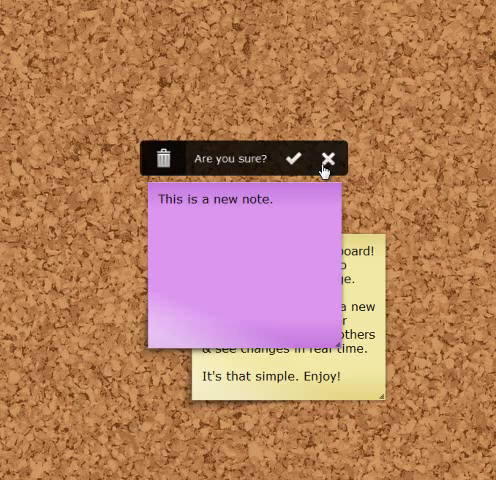
{"action": "left_click", "coordinate": [328, 158]}
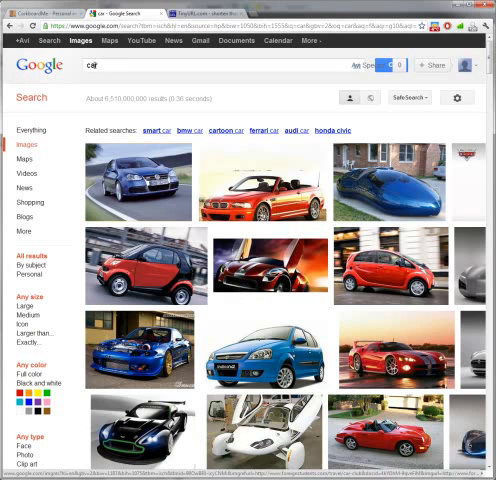
Open a car picture from the Google Images results.
{"action": "left_click", "coordinate": [138, 180]}
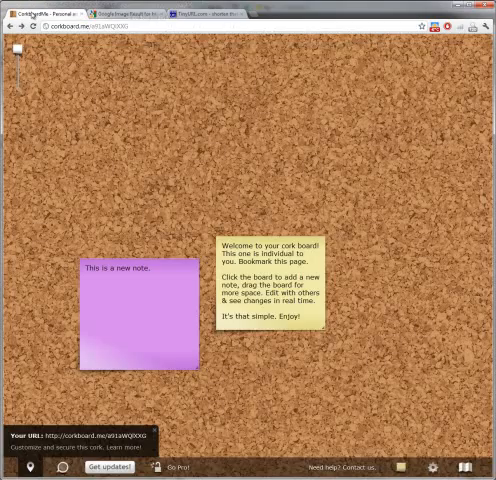
{"action": "mouse_move", "coordinate": [150, 188]}
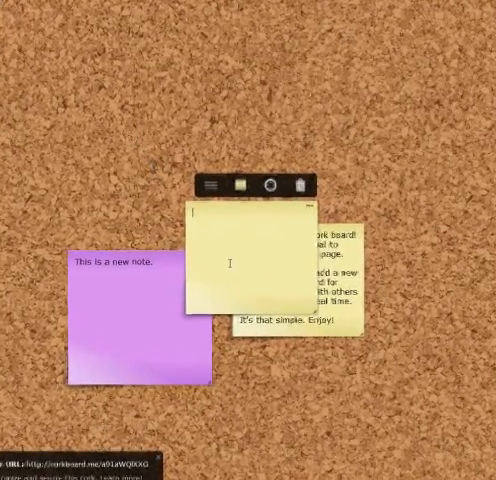
Paste the copied car image into the second sticky note.
{"action": "right_click", "coordinate": [230, 265]}
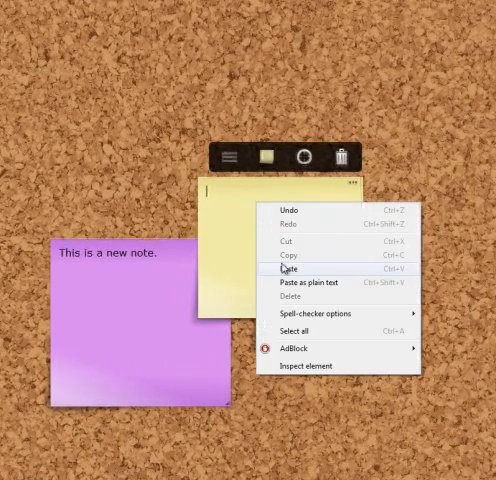
{"action": "left_click", "coordinate": [288, 269]}
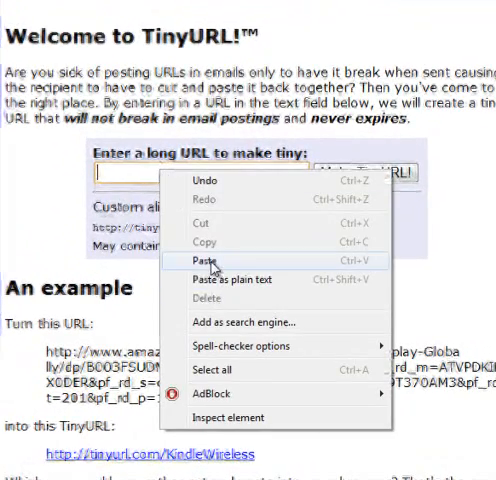
{"action": "left_click", "coordinate": [205, 261]}
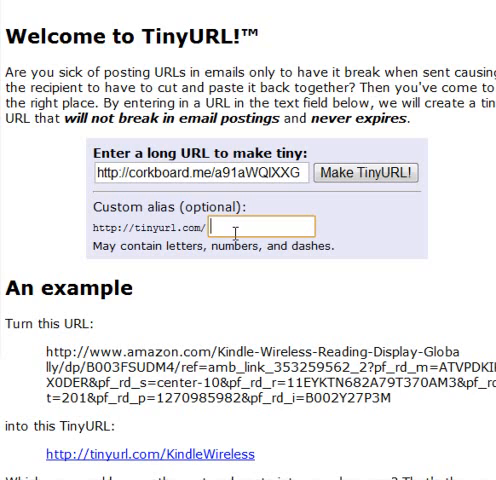
{"action": "type", "text": "avi"}
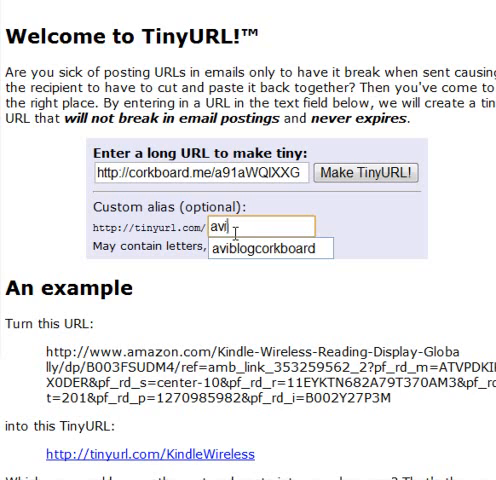